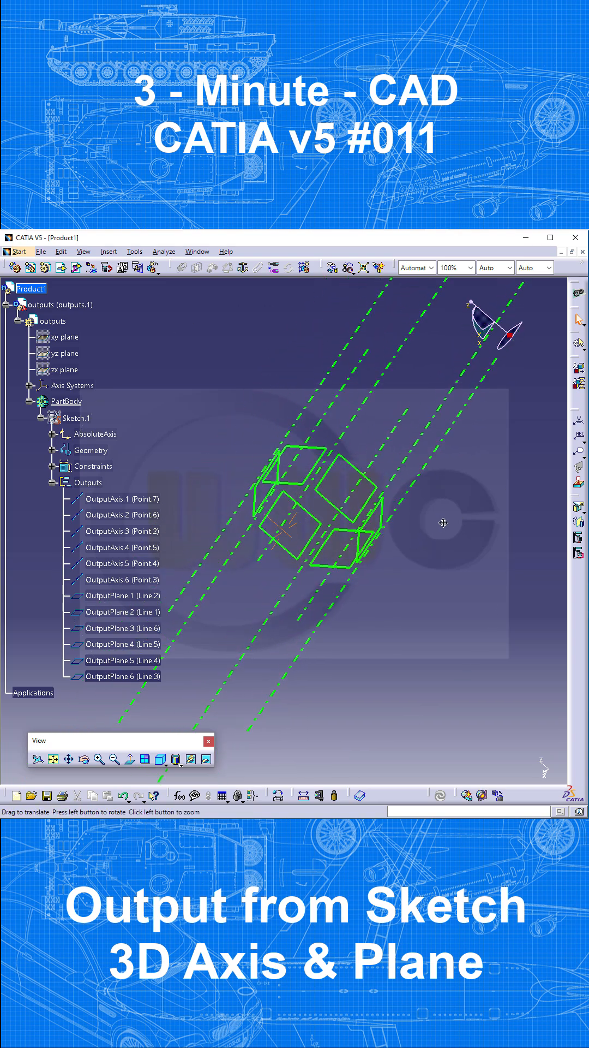
Orbit the finished part to view its axes and planes from several angles.
drag(443, 522, 331, 571)
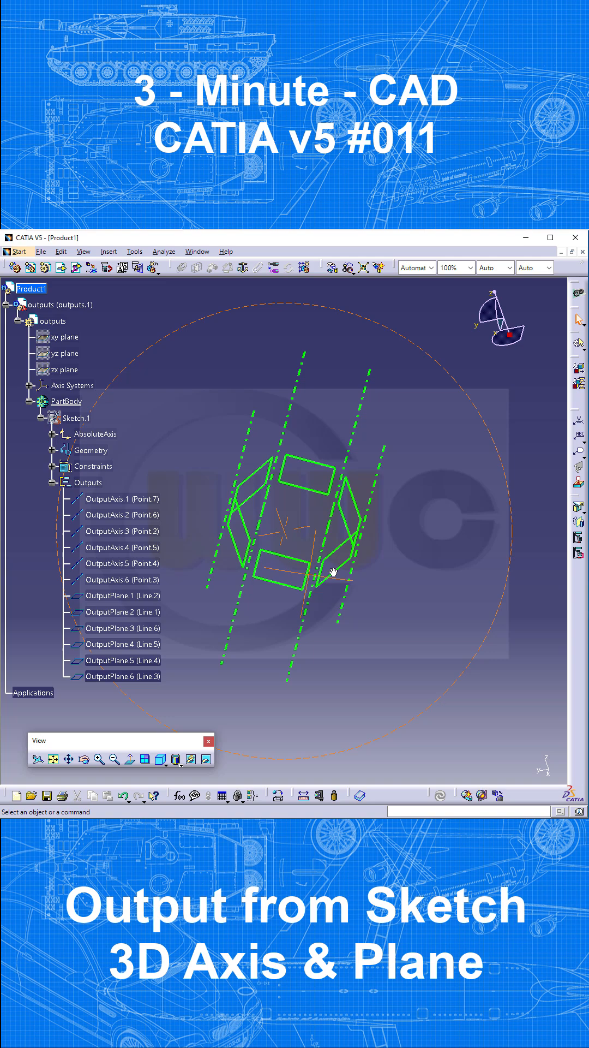
drag(327, 568, 307, 494)
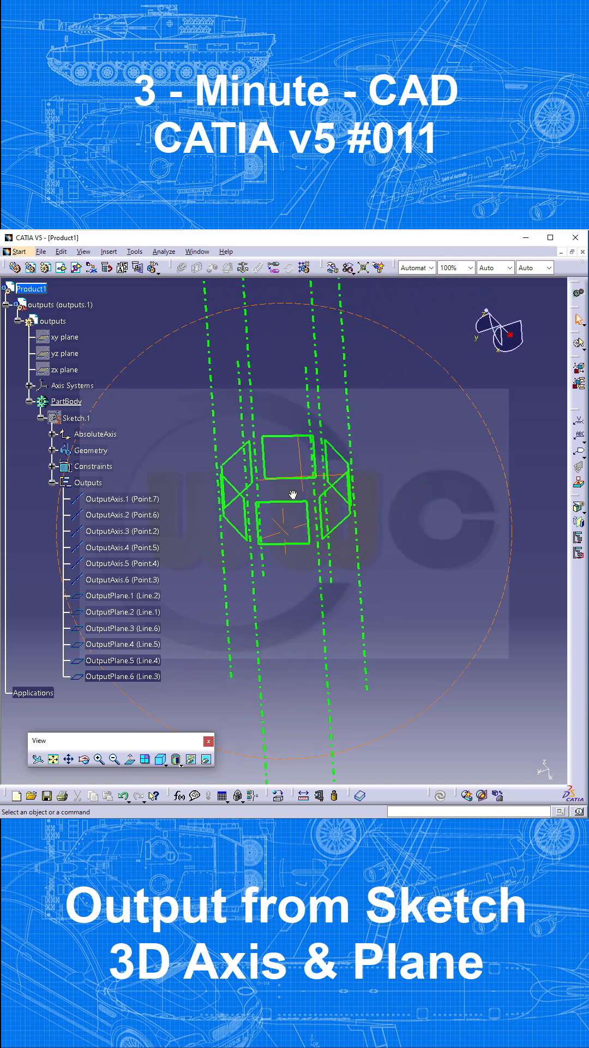
drag(307, 494, 381, 522)
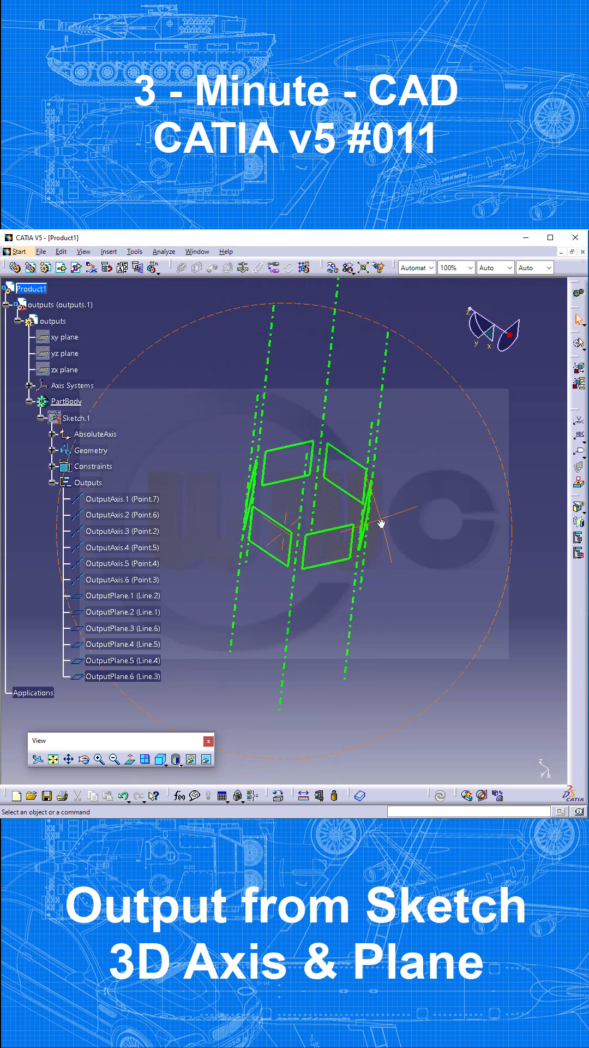
drag(381, 521, 334, 548)
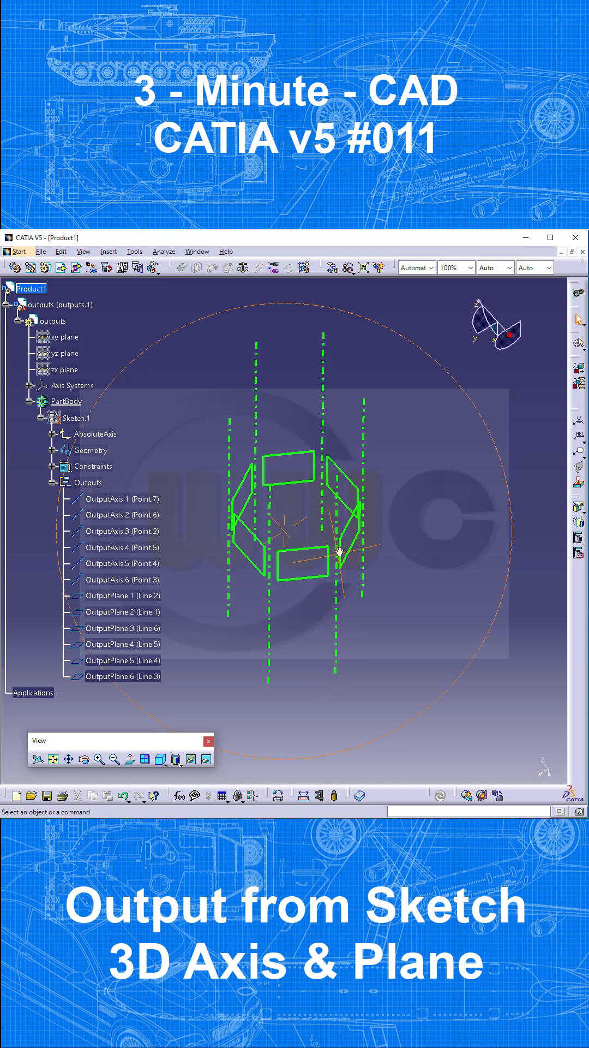
drag(337, 548, 458, 581)
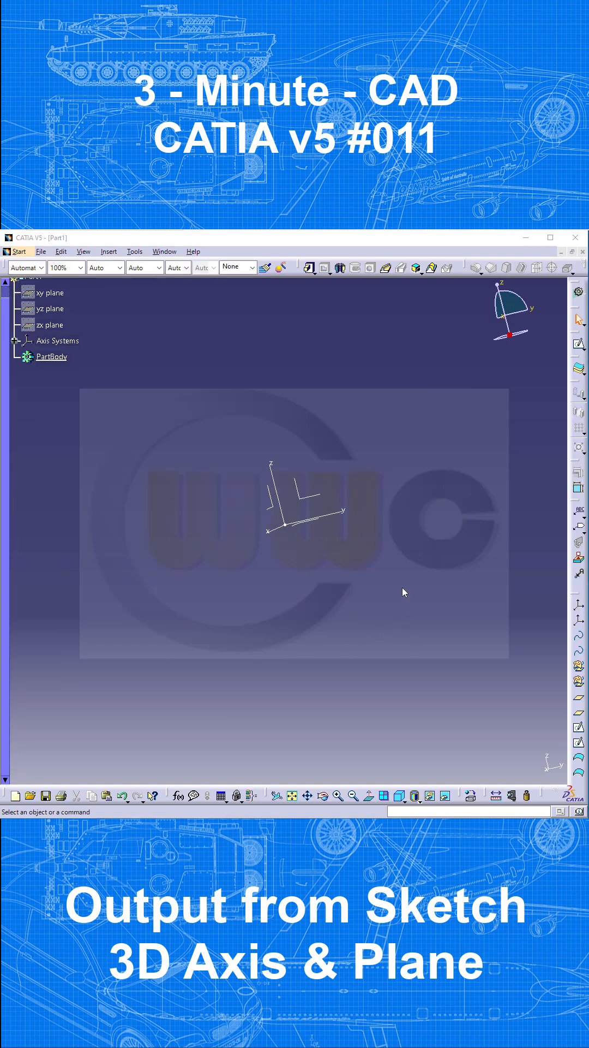
mouse_move(402, 561)
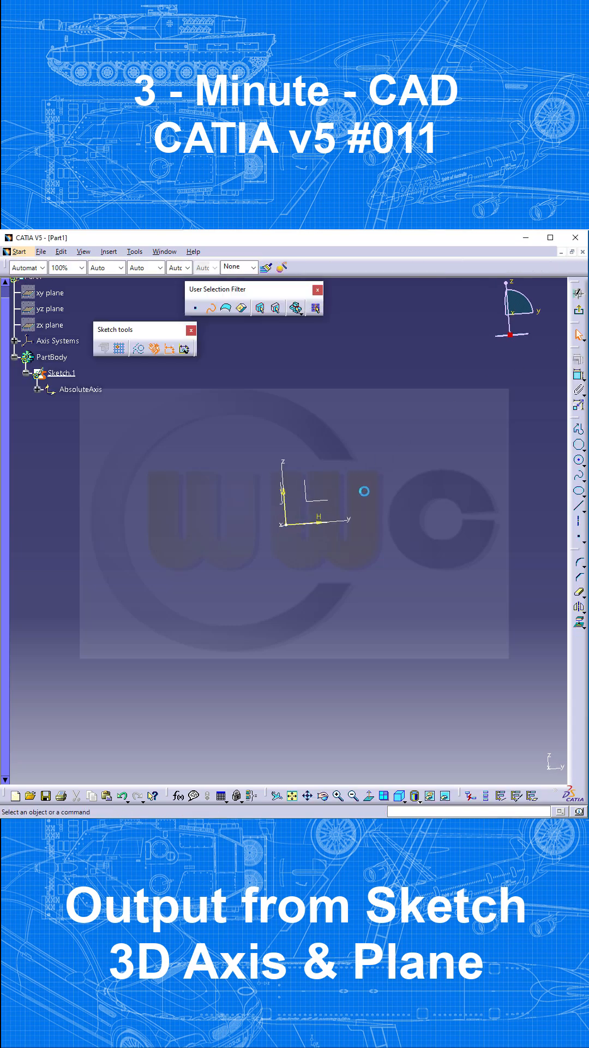
mouse_move(555, 437)
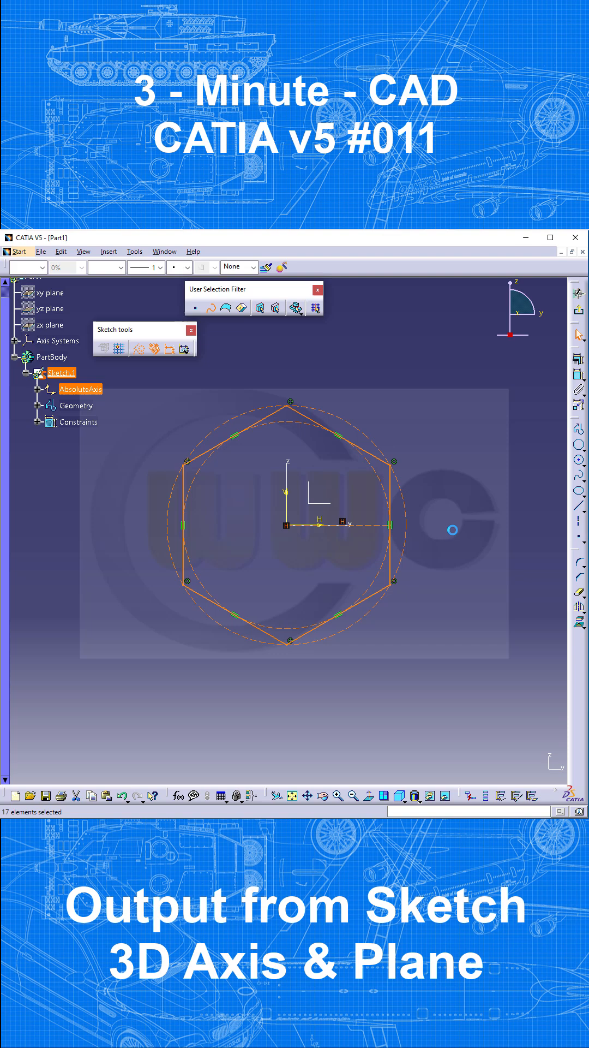
Clear the selection of the hexagon elements, leaving only edges and vertices shown.
click(238, 410)
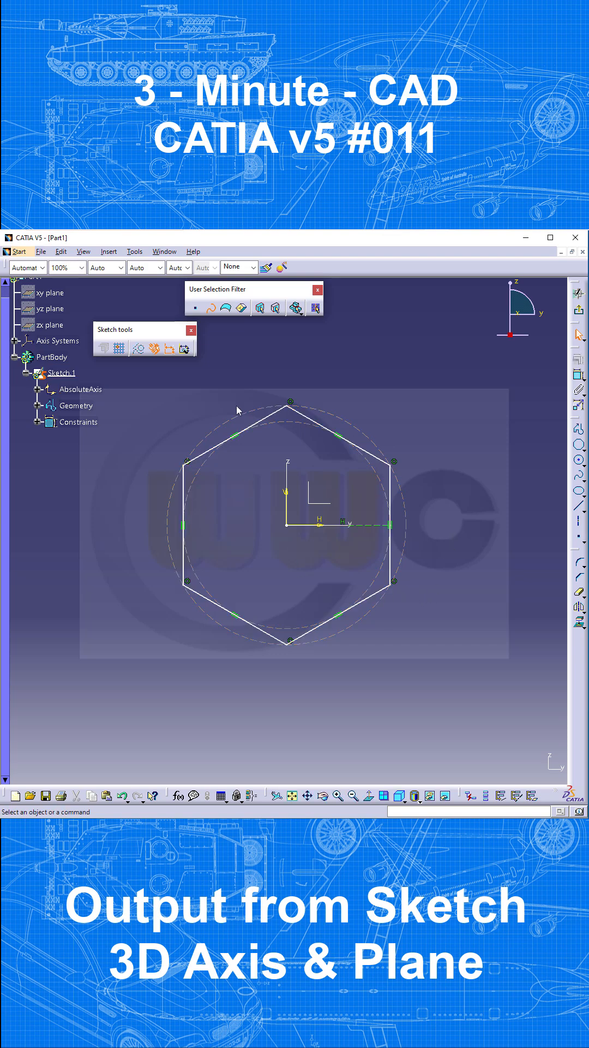
mouse_move(276, 482)
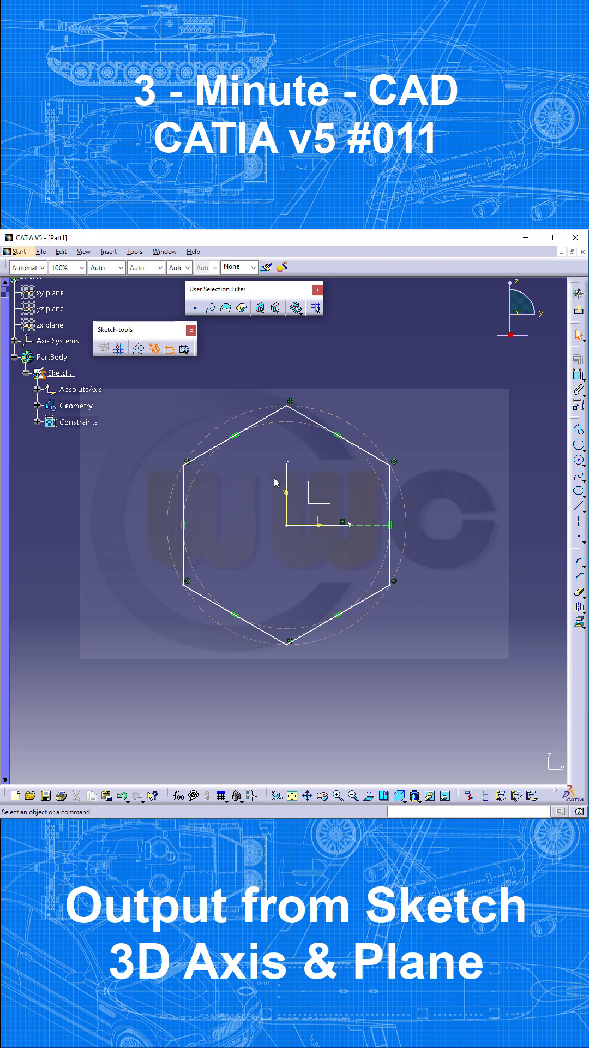
drag(286, 468, 363, 554)
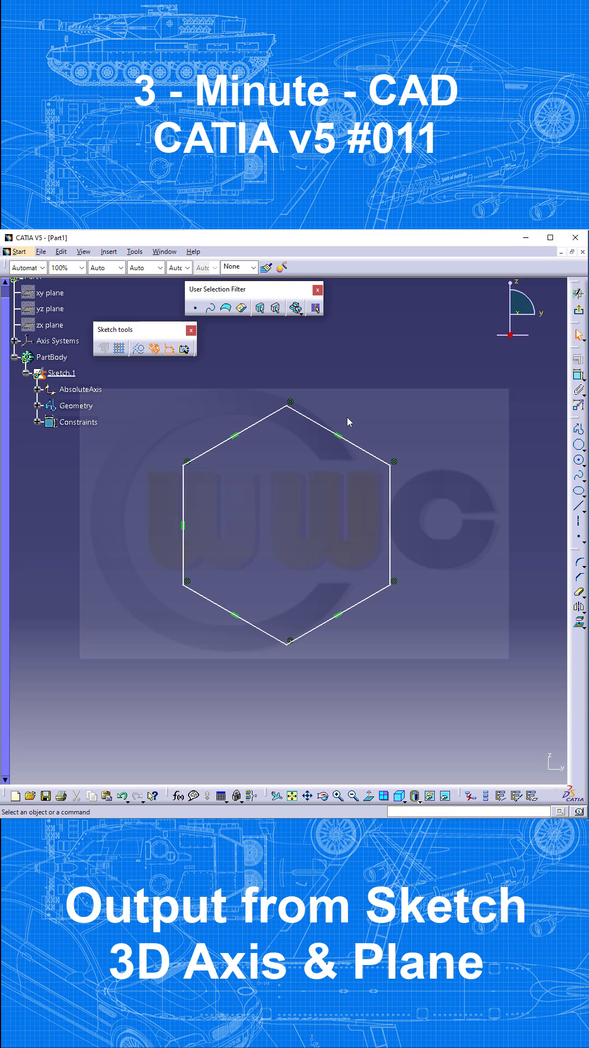
mouse_move(196, 309)
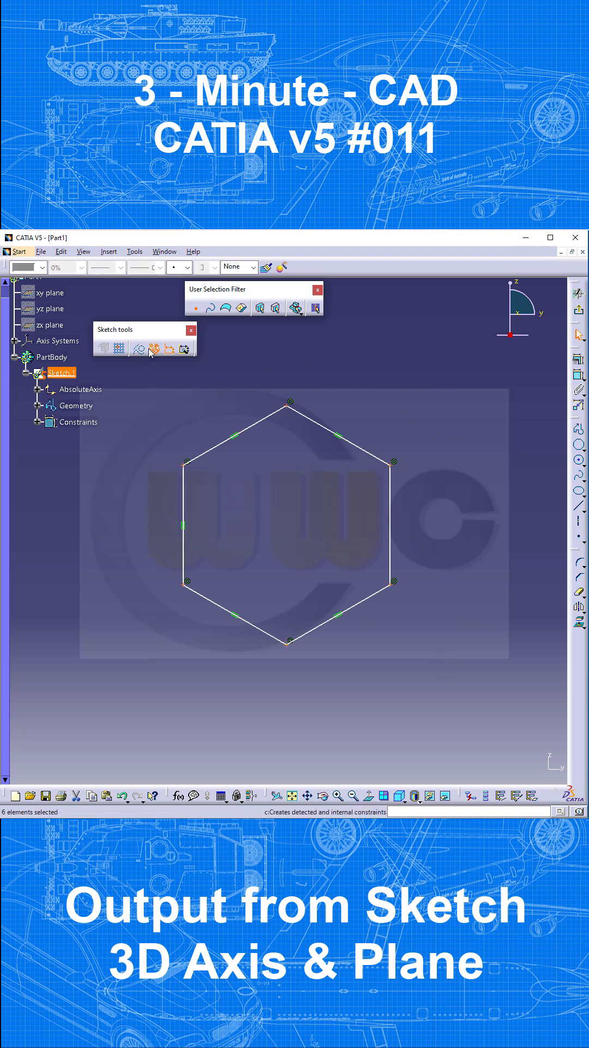
mouse_move(461, 722)
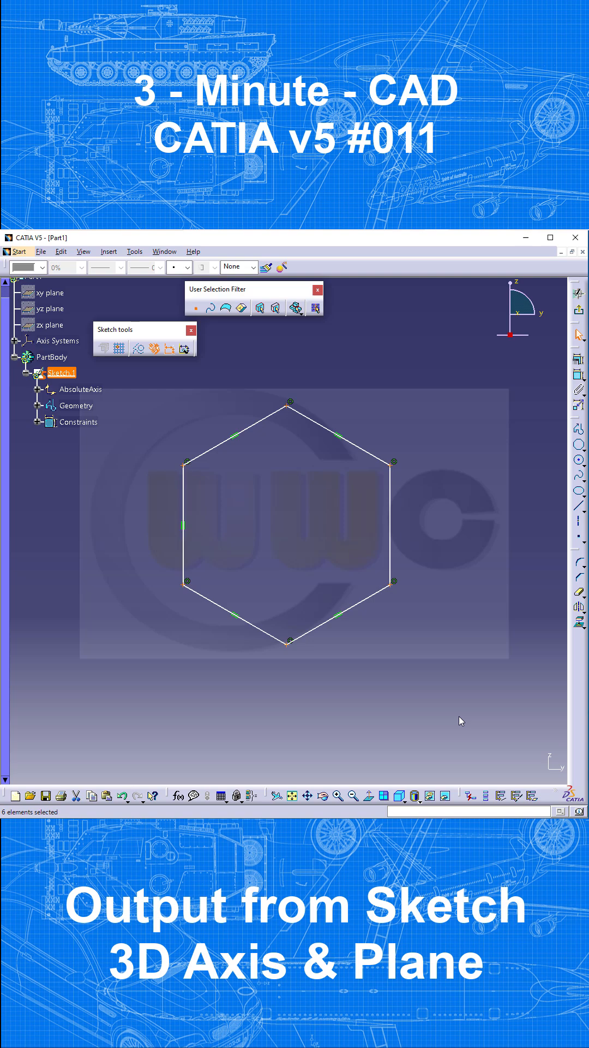
mouse_move(516, 796)
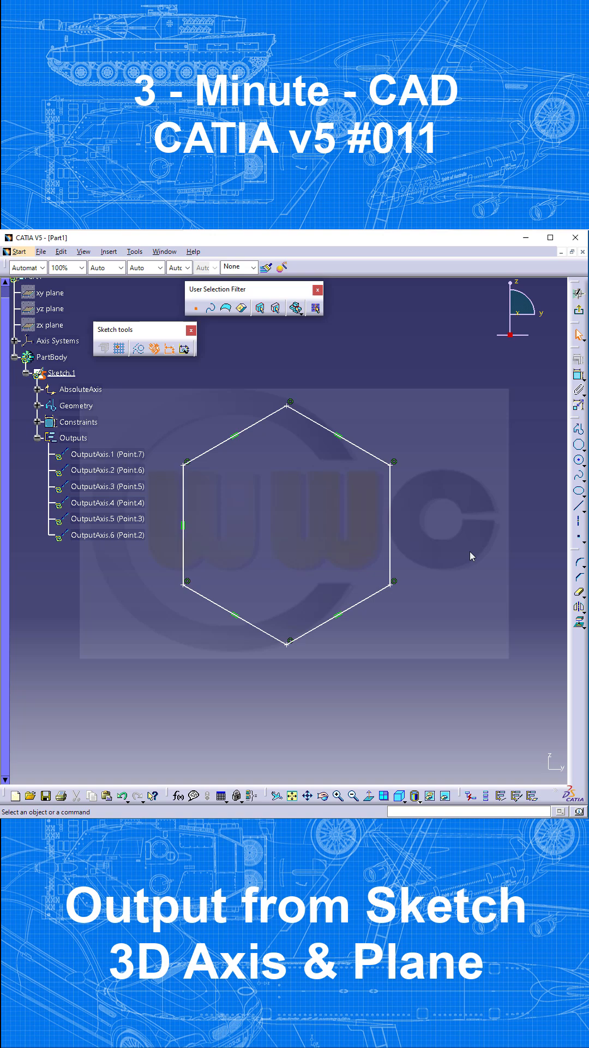
mouse_move(416, 427)
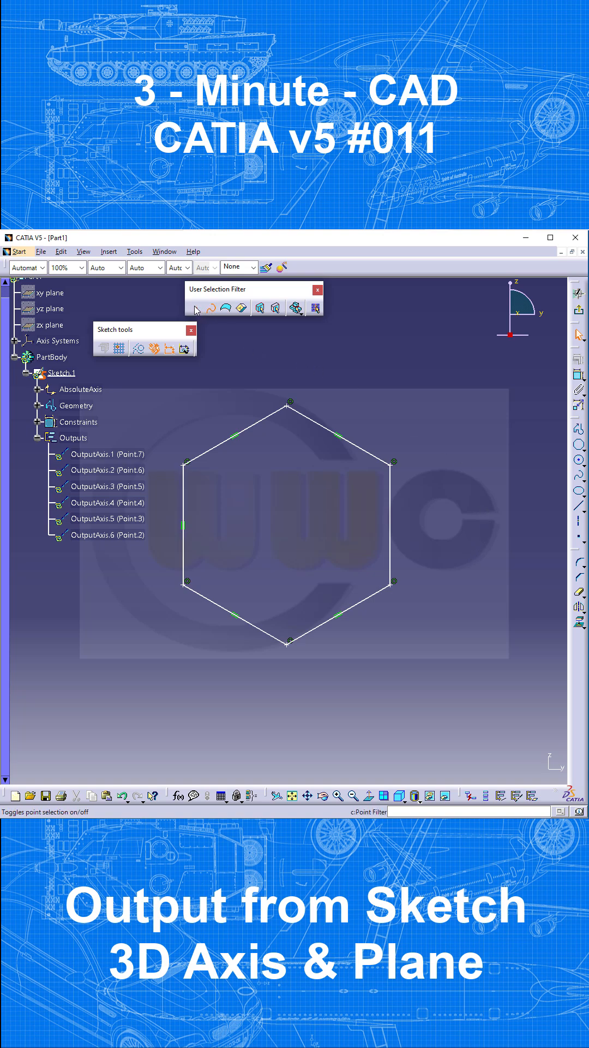
Disable the point selection filter and select the six hexagon edges.
click(196, 309)
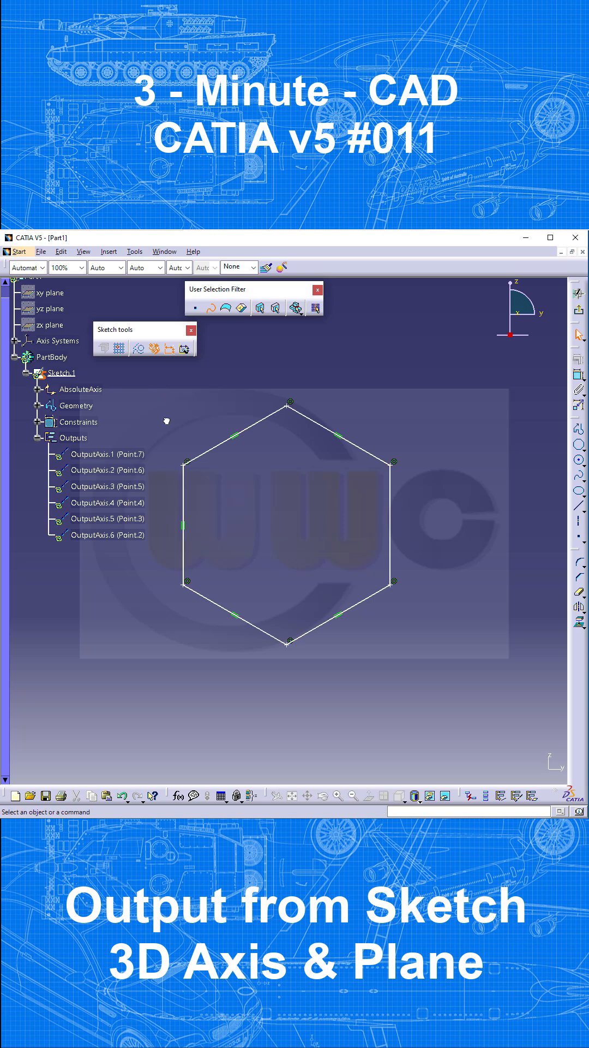
click(62, 373)
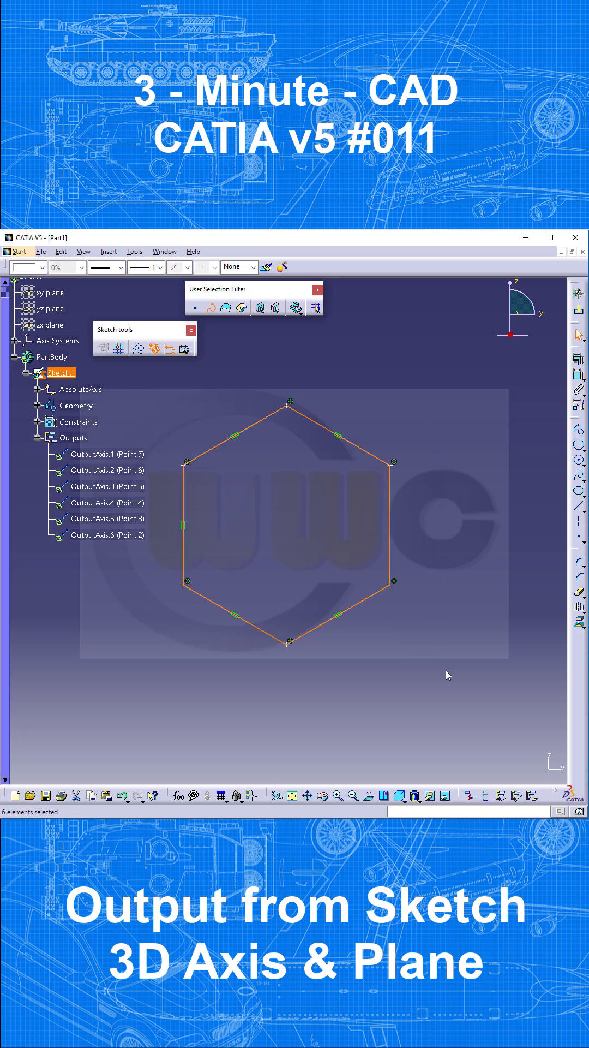
mouse_move(532, 796)
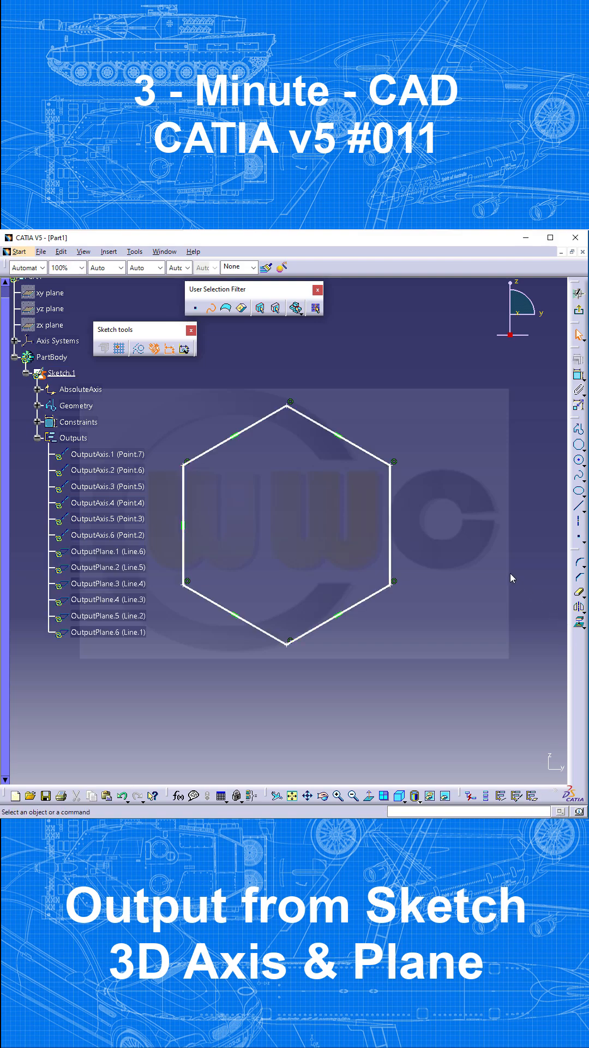
mouse_move(487, 544)
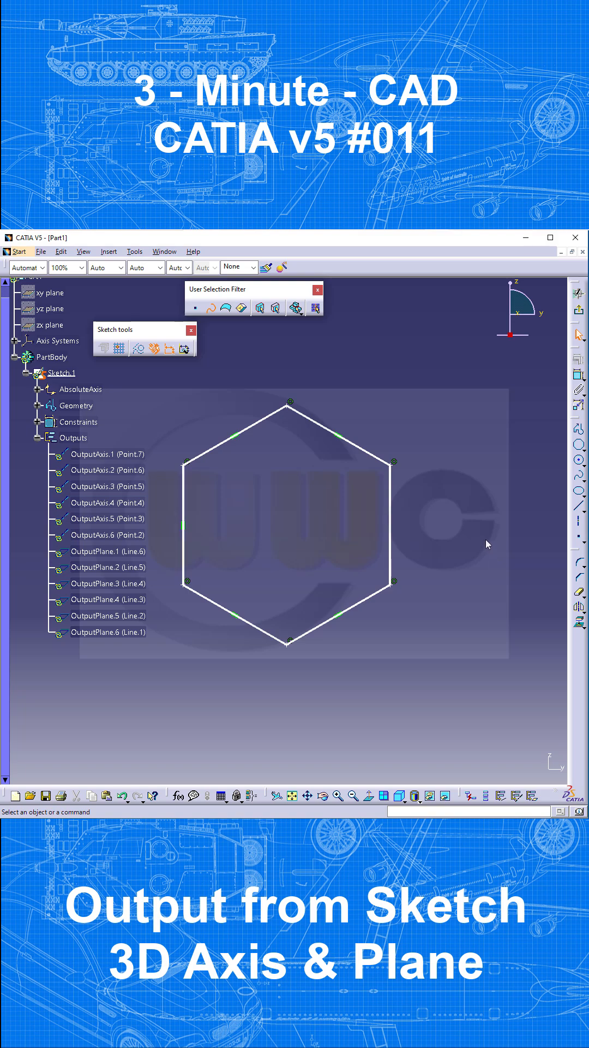
mouse_move(314, 460)
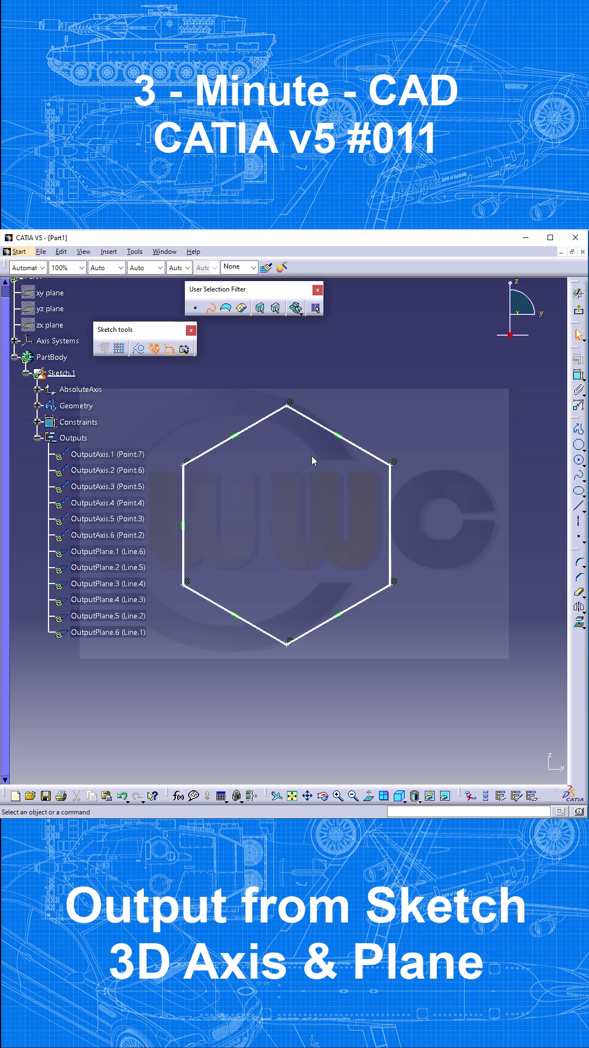
mouse_move(370, 400)
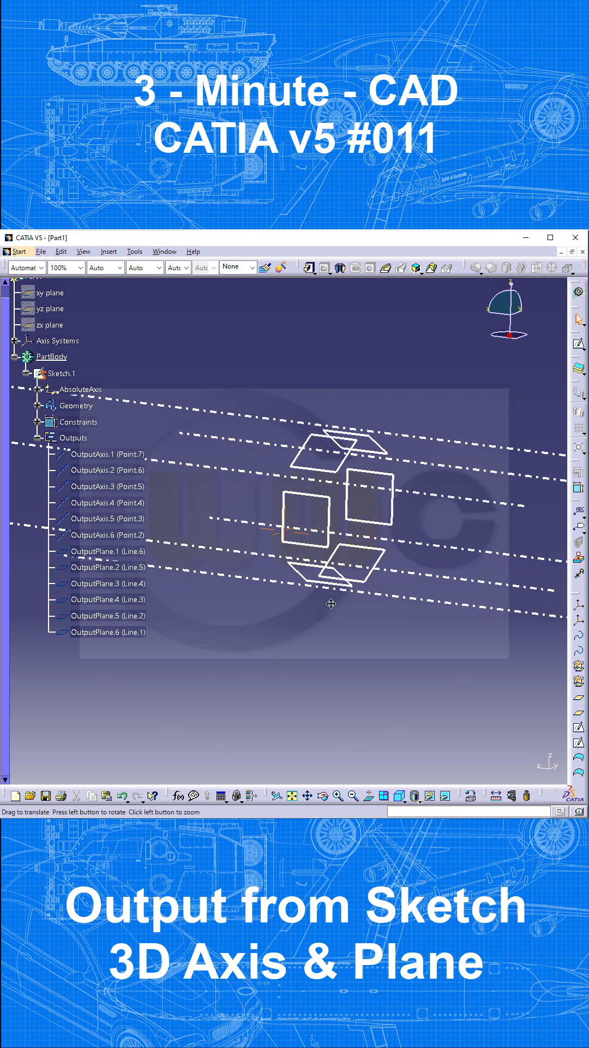
Orbit the view to inspect the six output axes and normal planes.
drag(331, 605, 371, 688)
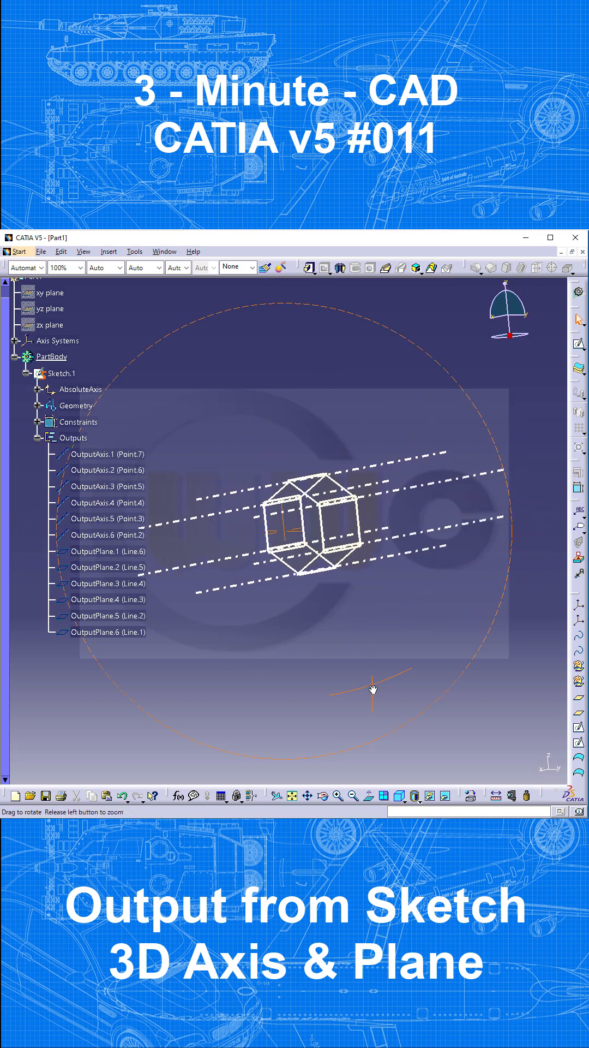
drag(371, 688, 315, 634)
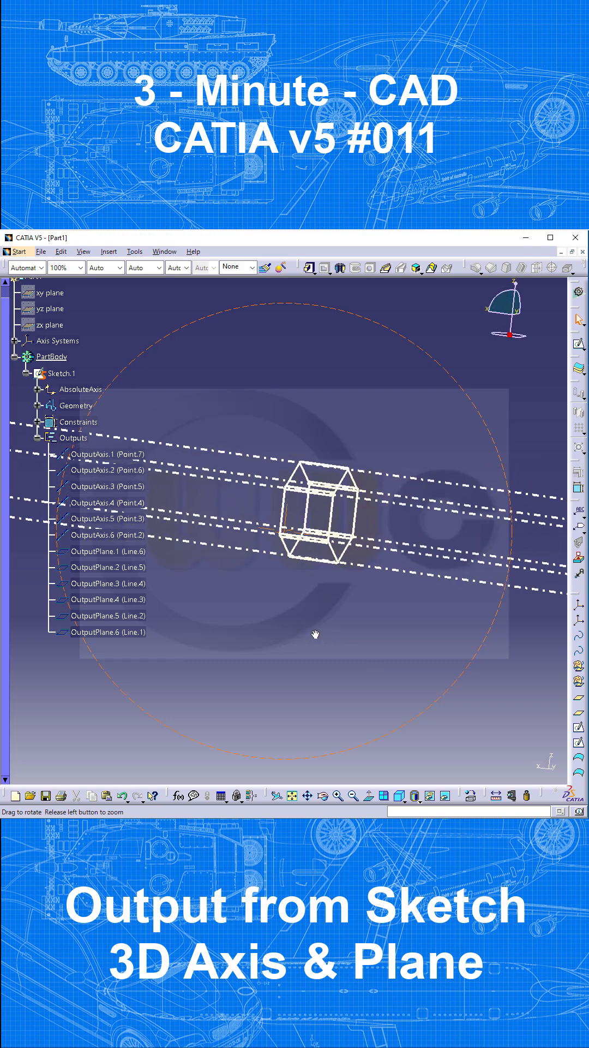
drag(314, 634, 364, 635)
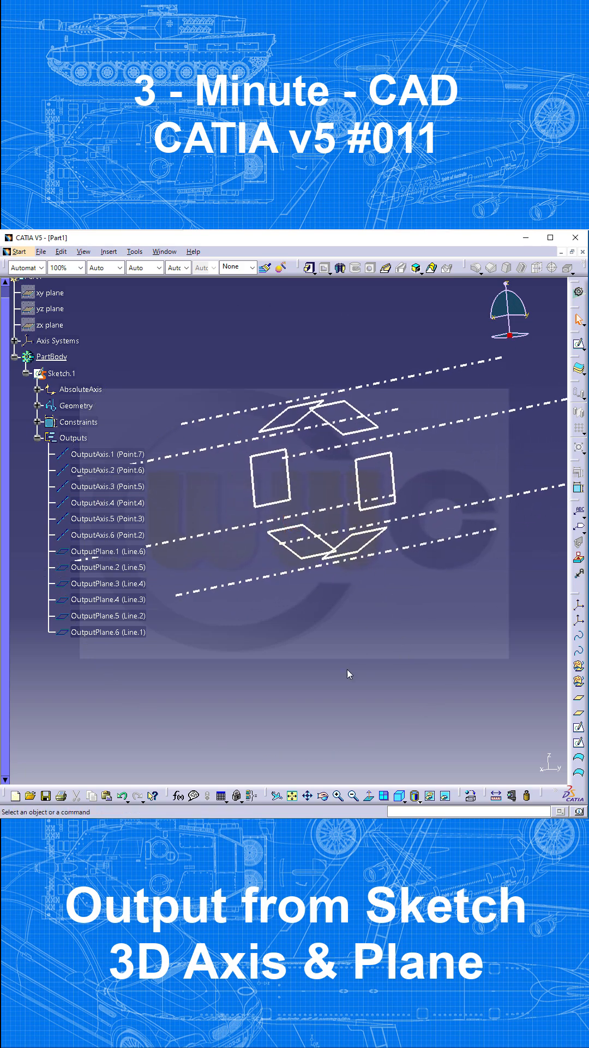
mouse_move(358, 666)
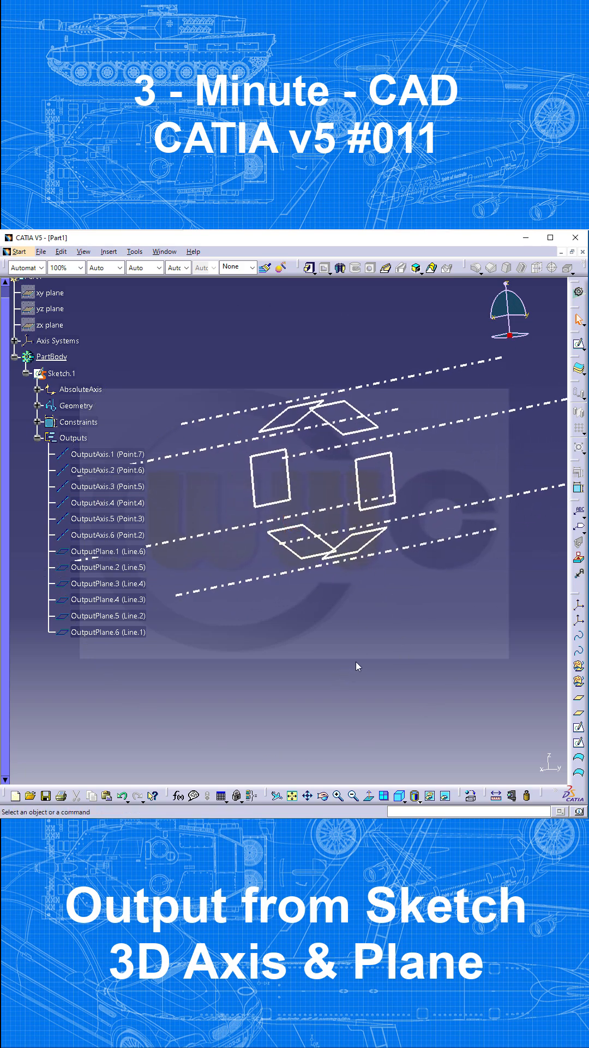
mouse_move(382, 641)
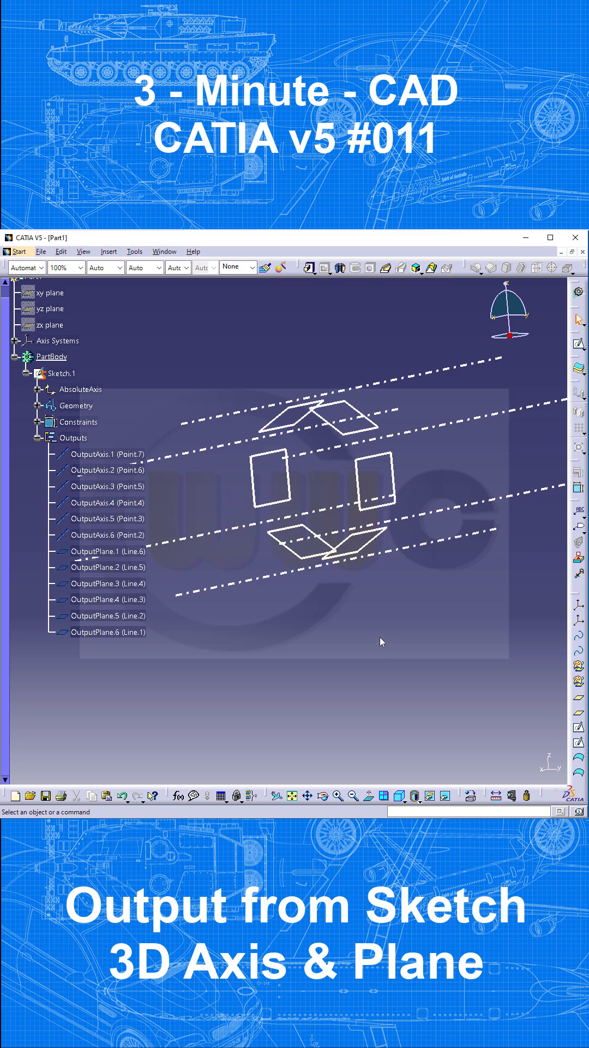
mouse_move(394, 639)
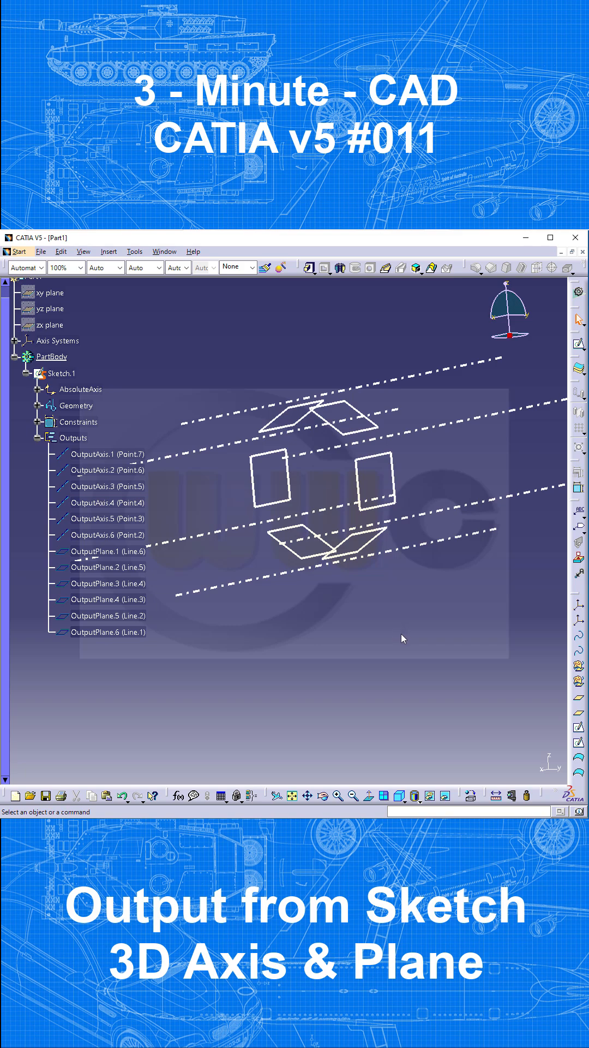
mouse_move(409, 641)
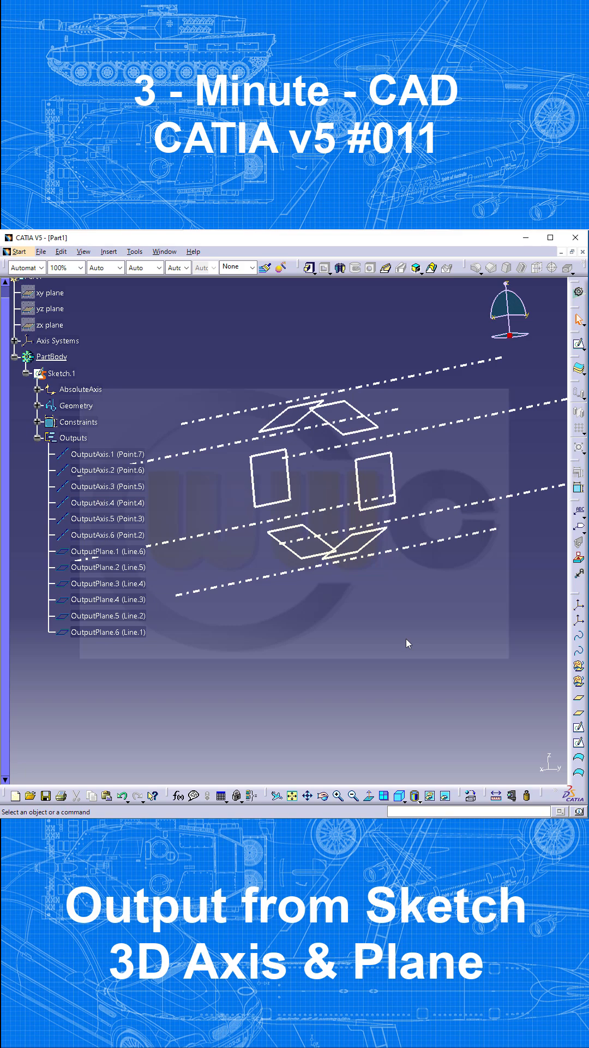
mouse_move(413, 634)
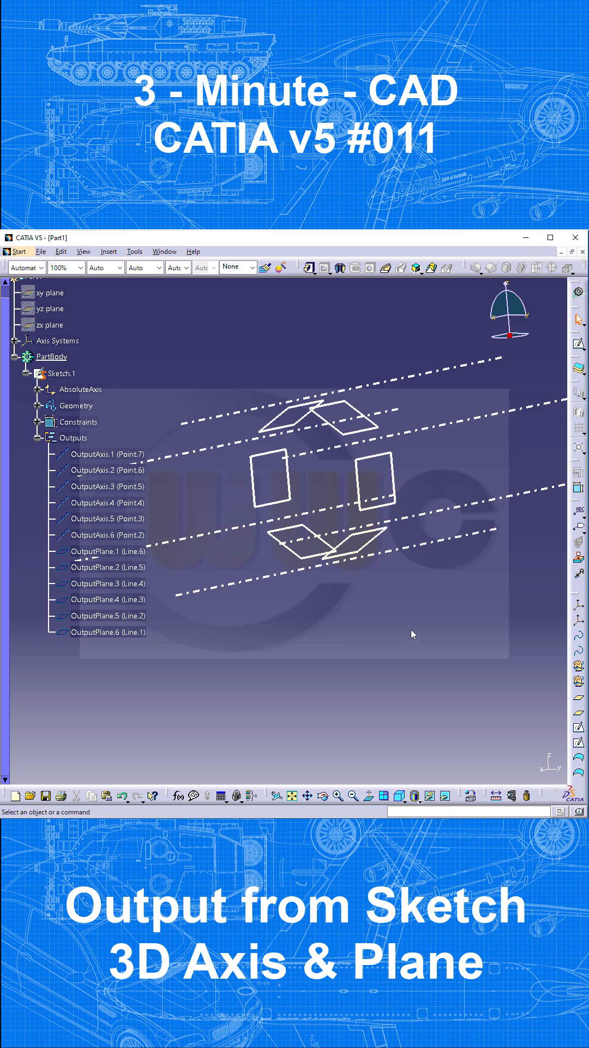